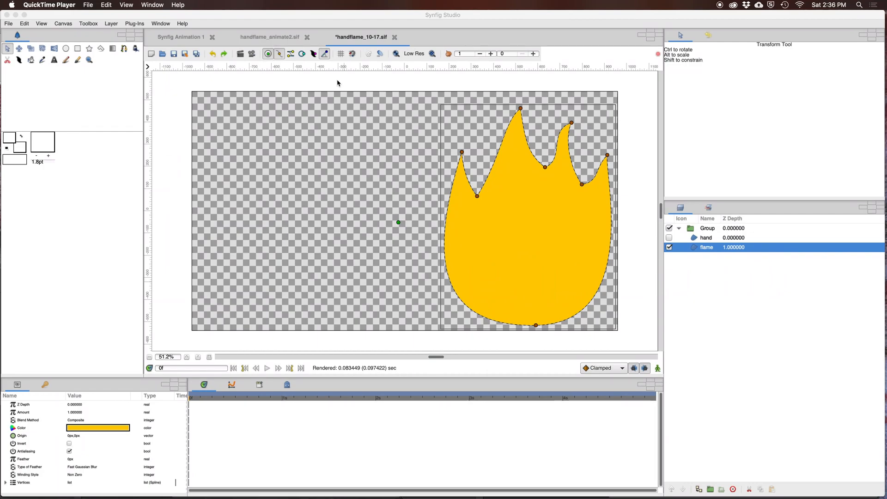
mouse_move(662, 178)
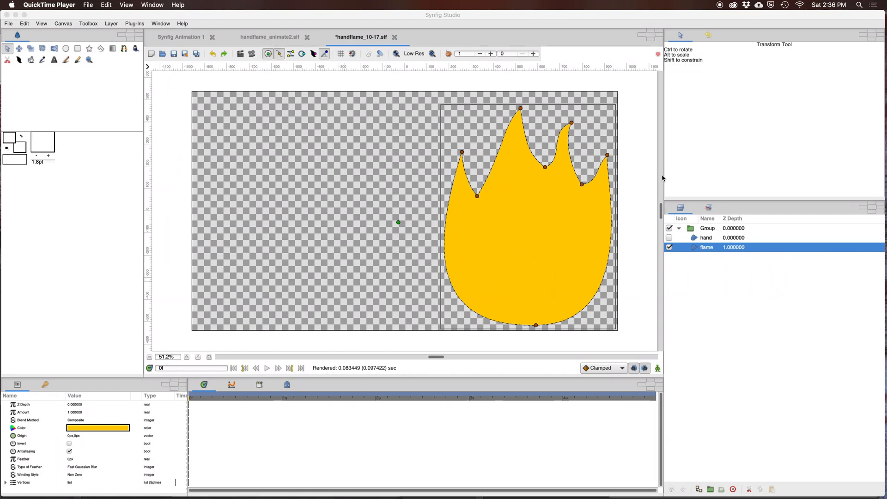
mouse_move(451, 133)
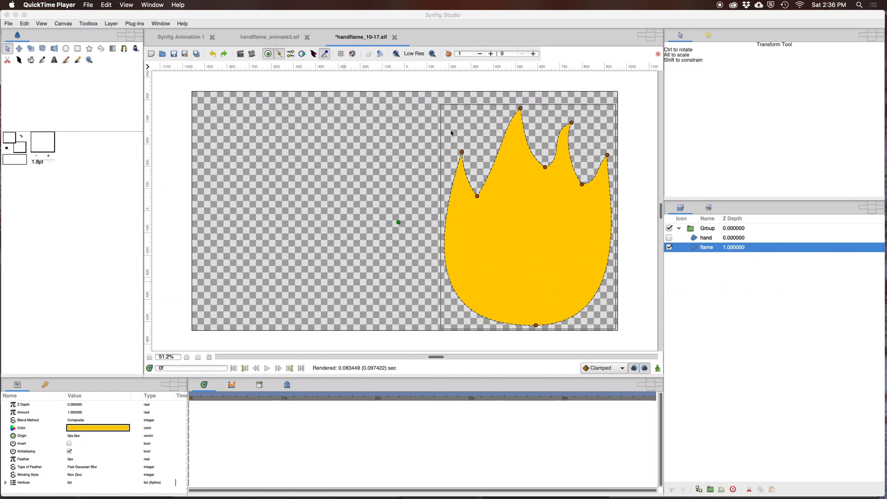
mouse_move(533, 110)
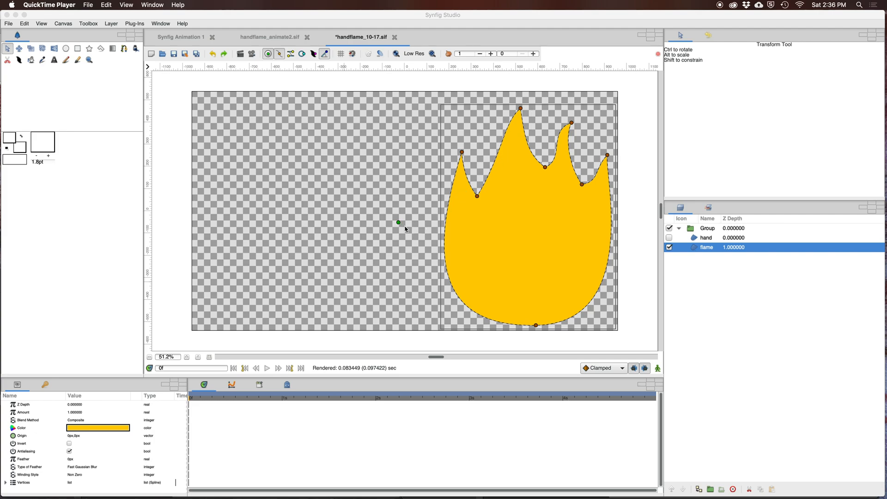
mouse_move(279, 79)
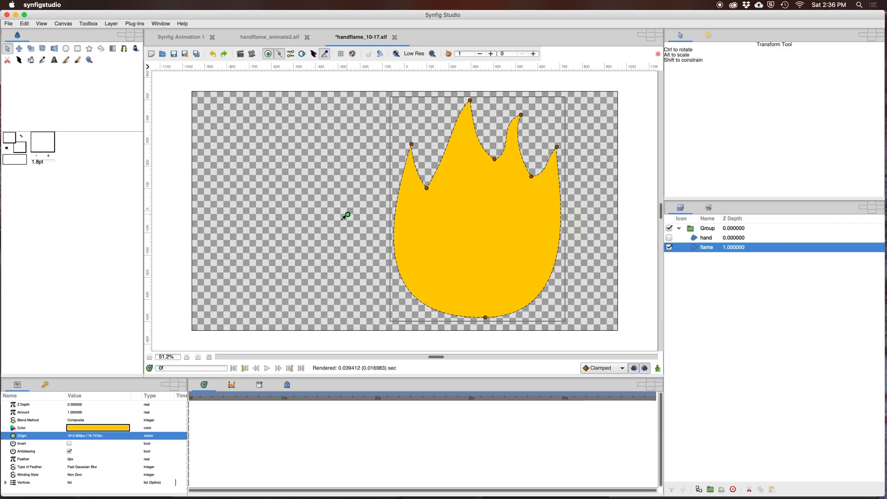
Step: Drag the flame by its origin left, then right, leaving it right of centre
drag(346, 216, 331, 220)
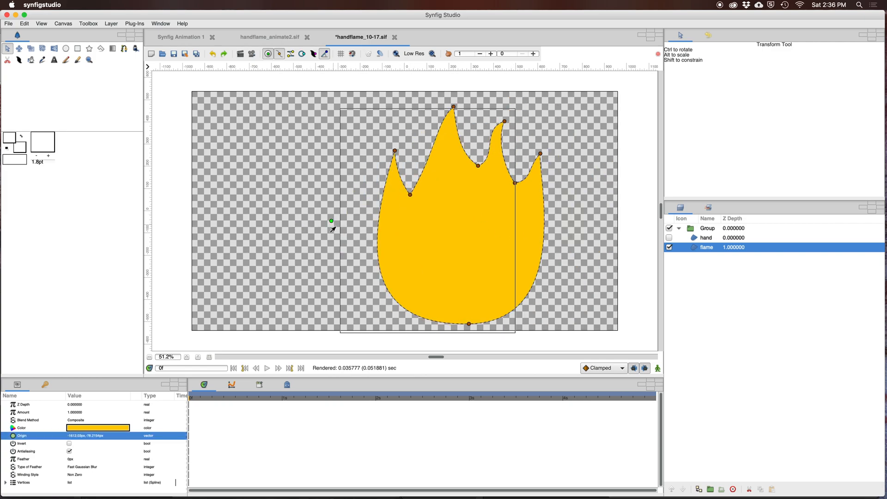
drag(331, 220, 353, 225)
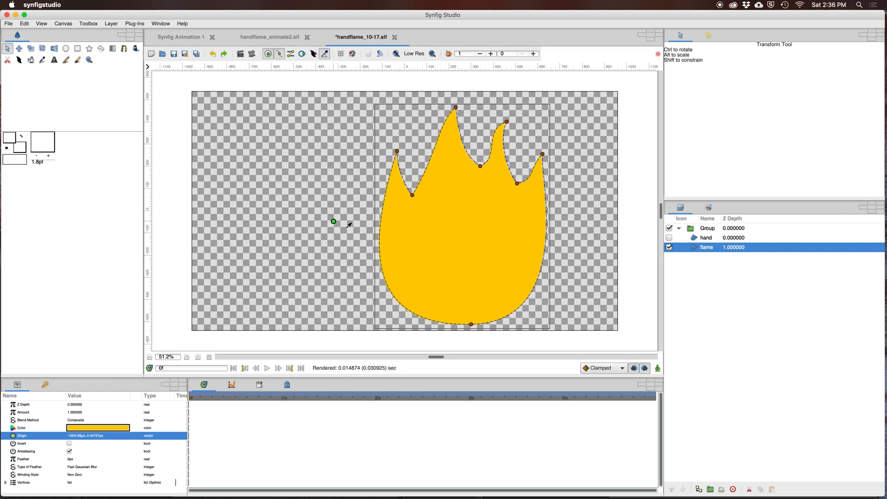
drag(333, 221, 358, 223)
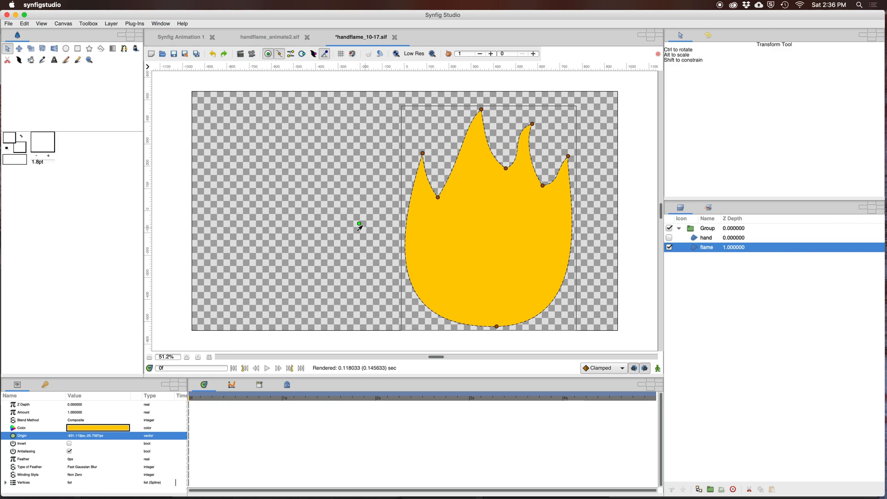
mouse_move(539, 249)
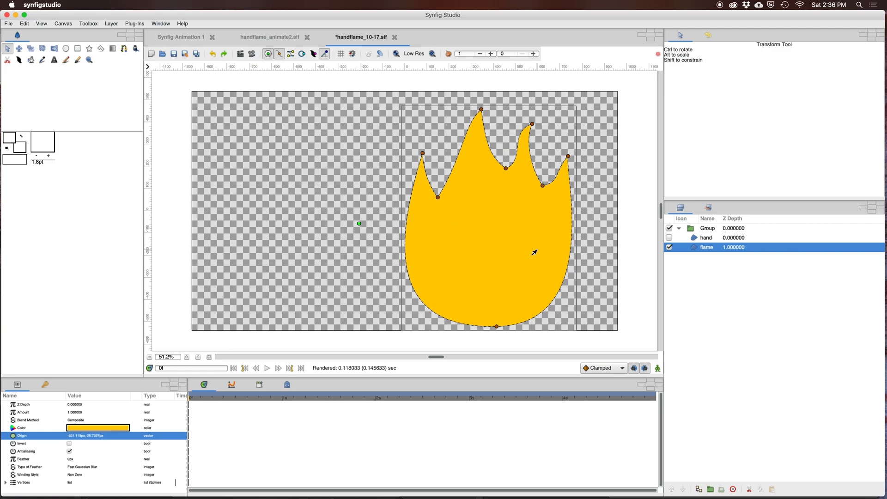
mouse_move(522, 247)
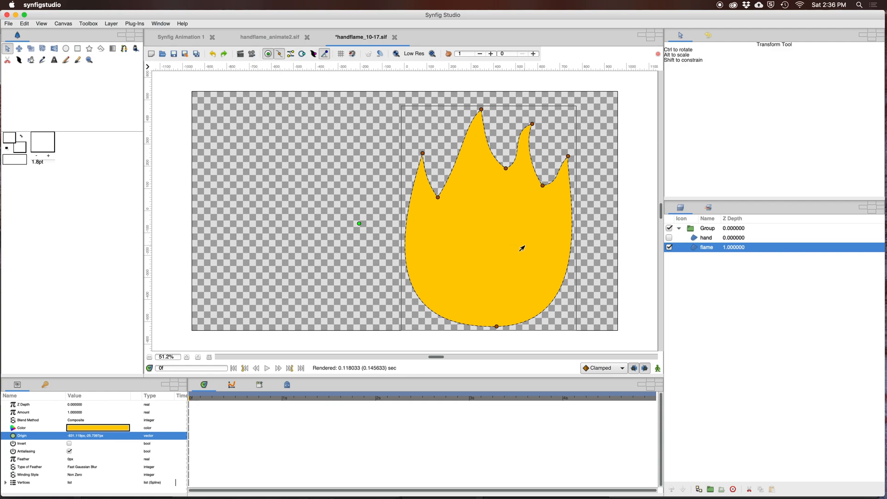
mouse_move(494, 207)
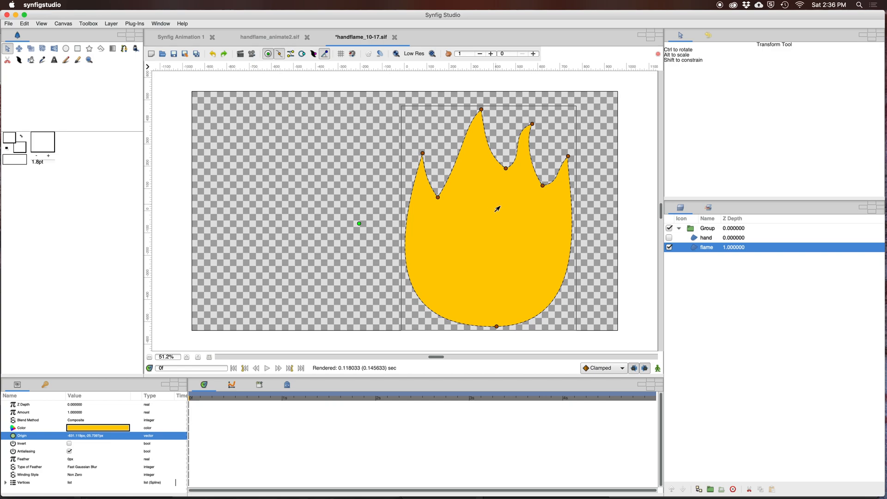
mouse_move(419, 123)
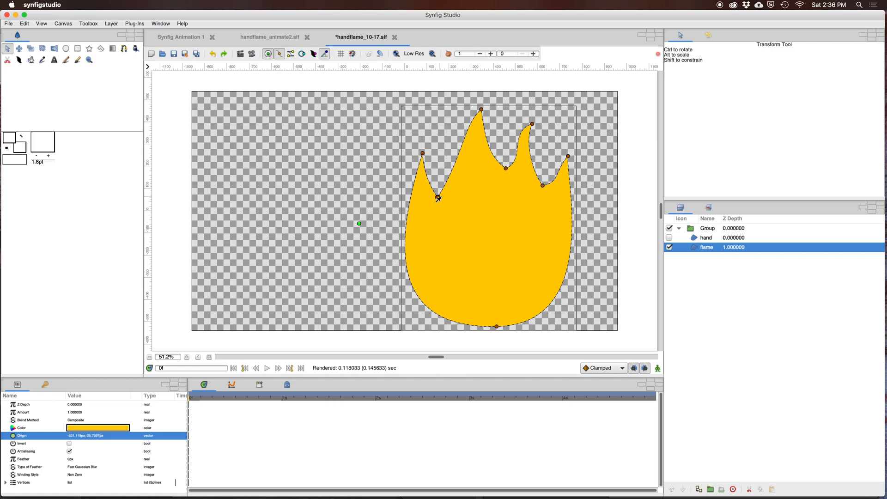
mouse_move(446, 338)
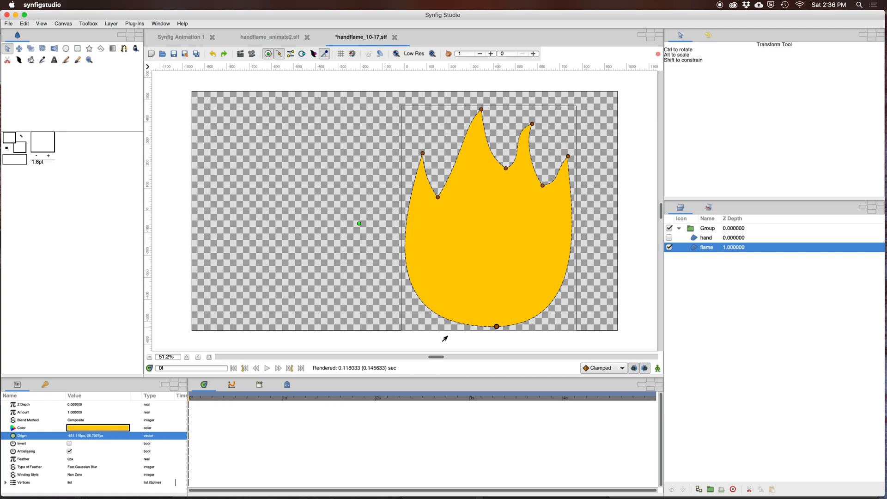
mouse_move(563, 227)
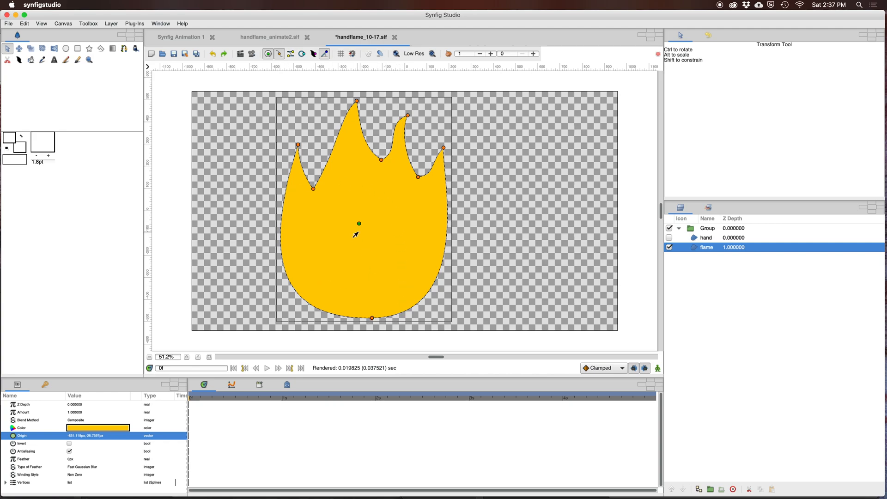
Step: Drag the flame rightward by its centred origin until it sits right of centre
drag(359, 224, 383, 225)
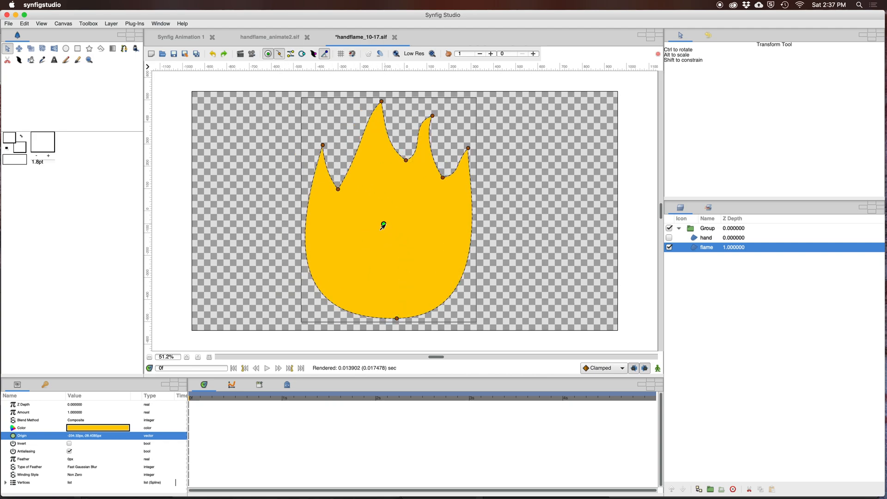
drag(382, 226, 408, 227)
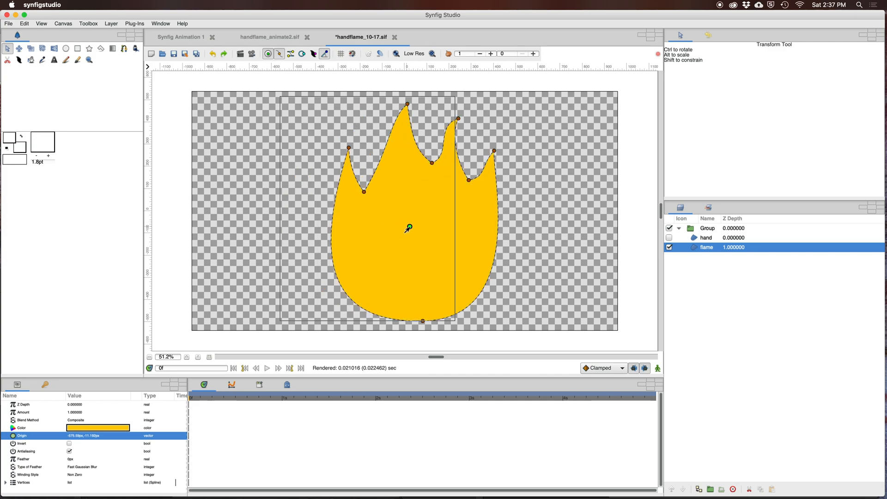
drag(408, 228, 428, 228)
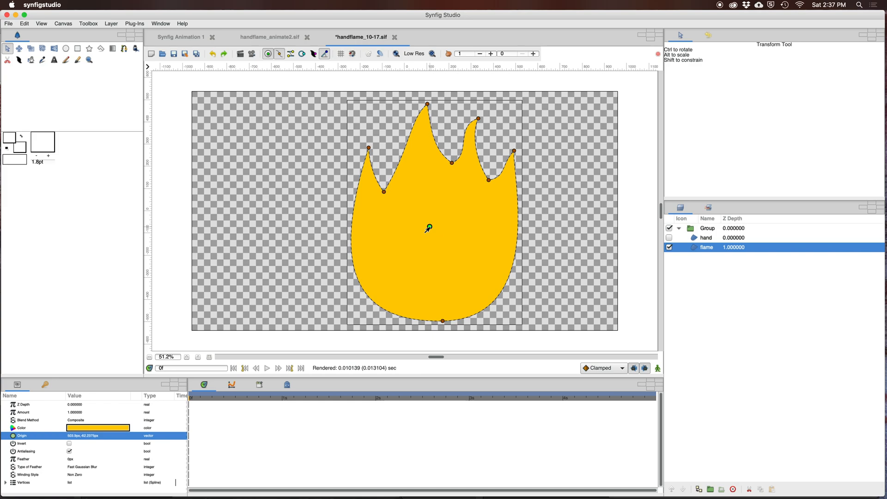
drag(428, 228, 462, 227)
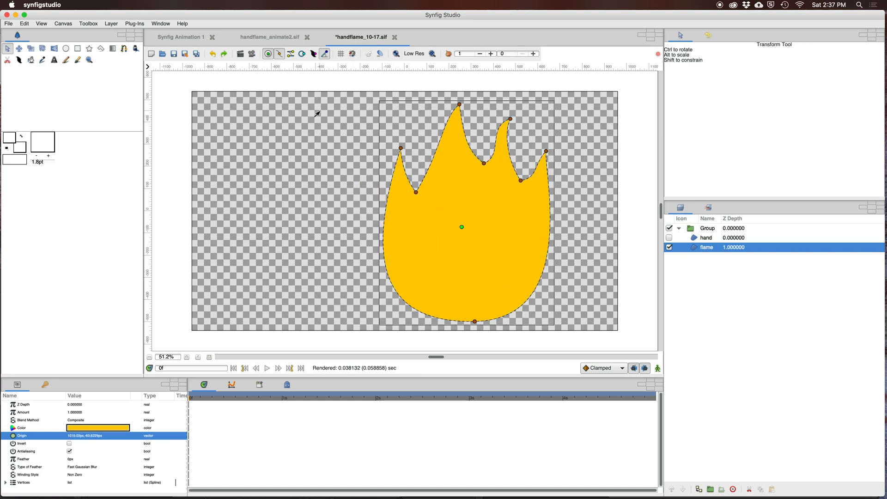
mouse_move(280, 87)
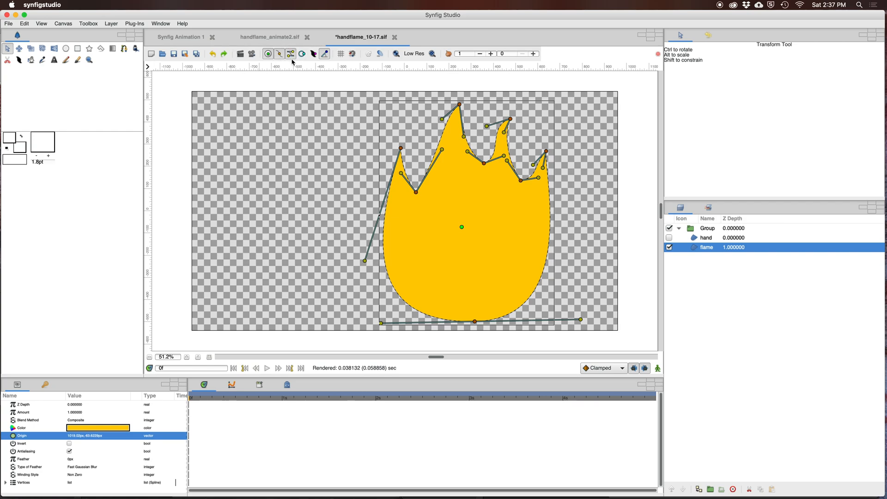
mouse_move(354, 108)
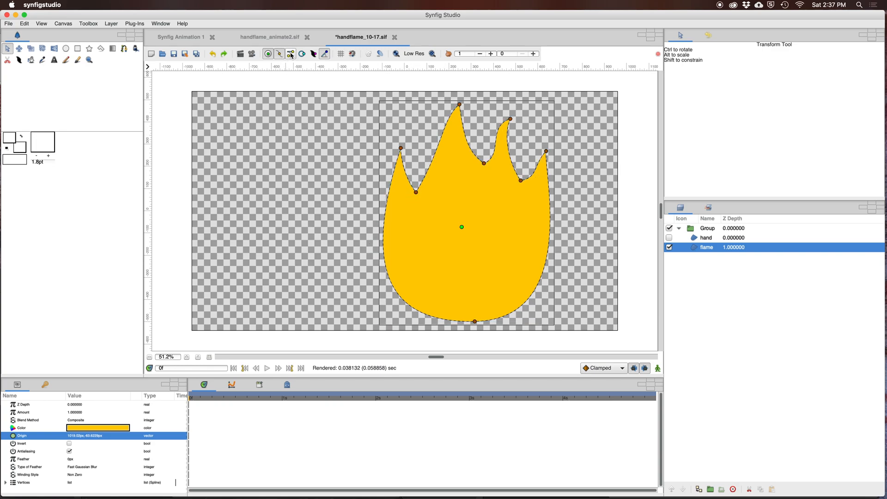
click(290, 53)
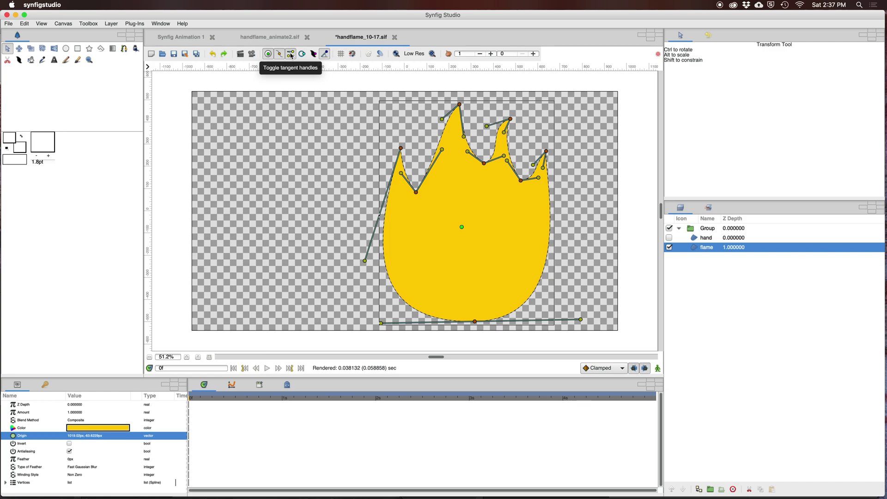
click(290, 53)
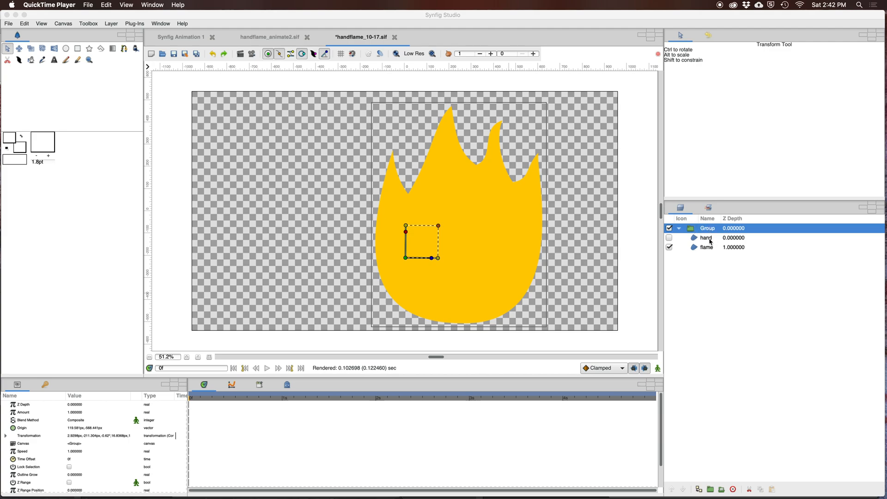
Step: Select the flame Group and lower its origin to the flame's base, then reselect the flame
click(706, 247)
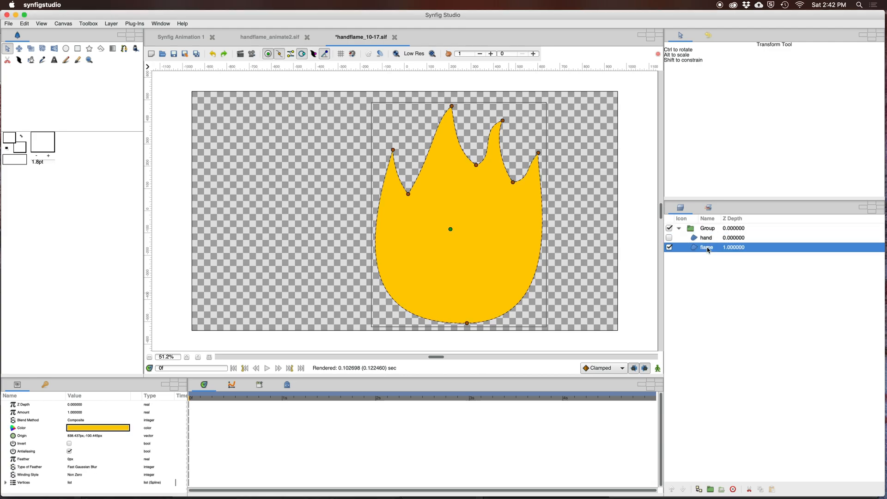
click(707, 228)
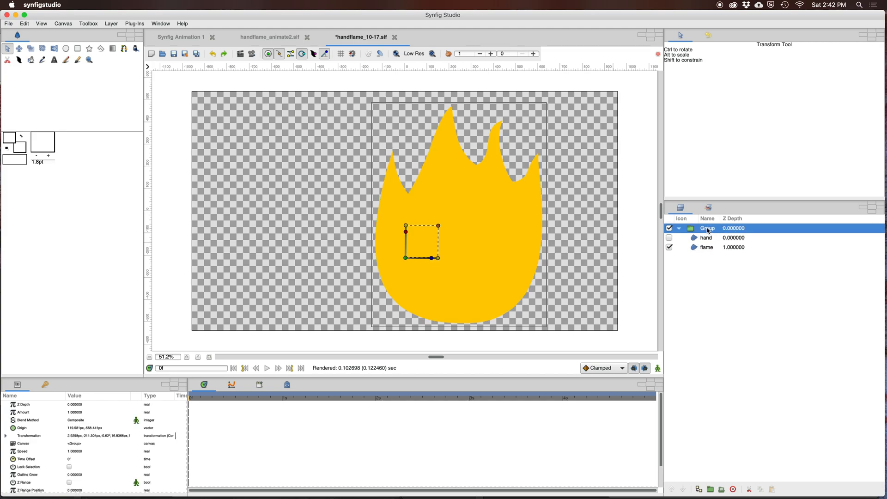
mouse_move(408, 272)
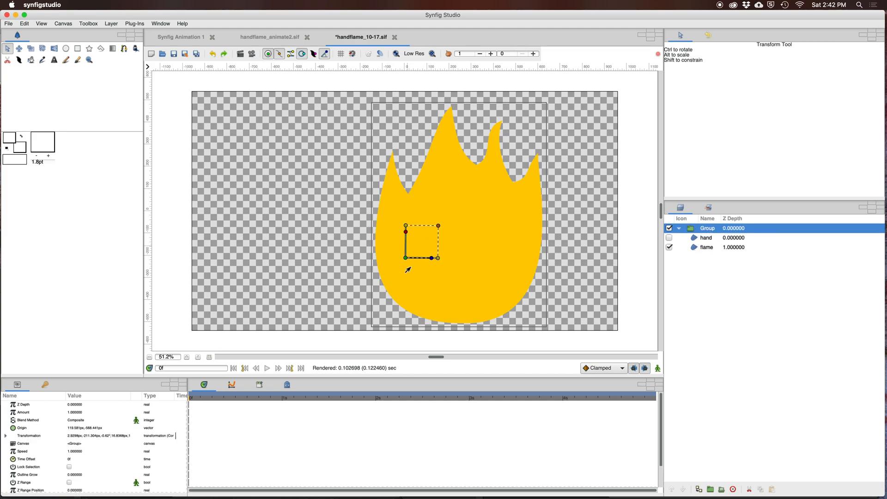
mouse_move(409, 271)
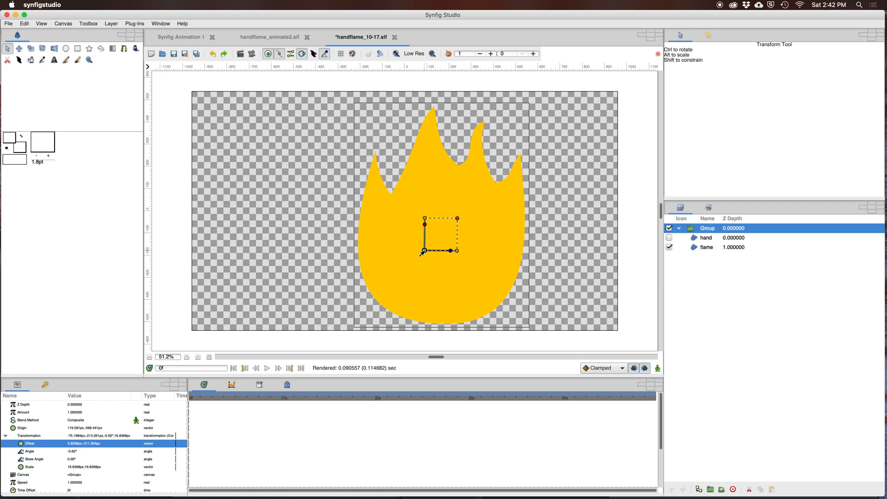
drag(441, 250, 440, 288)
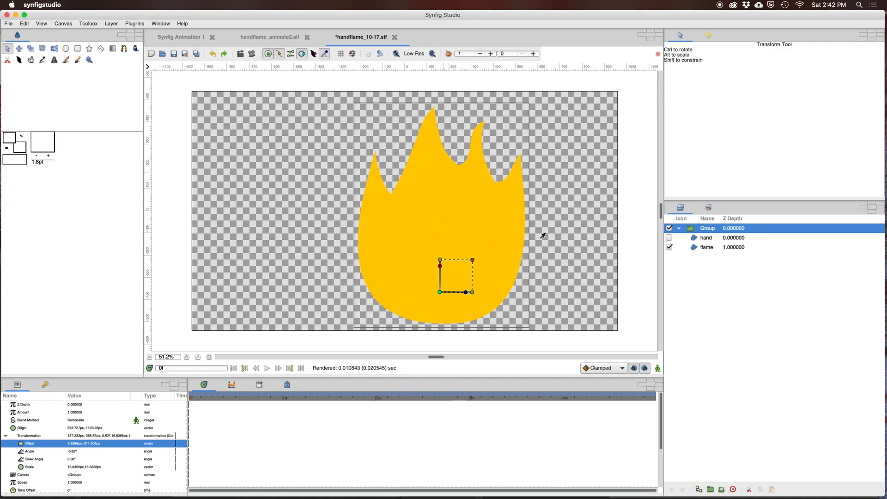
mouse_move(717, 234)
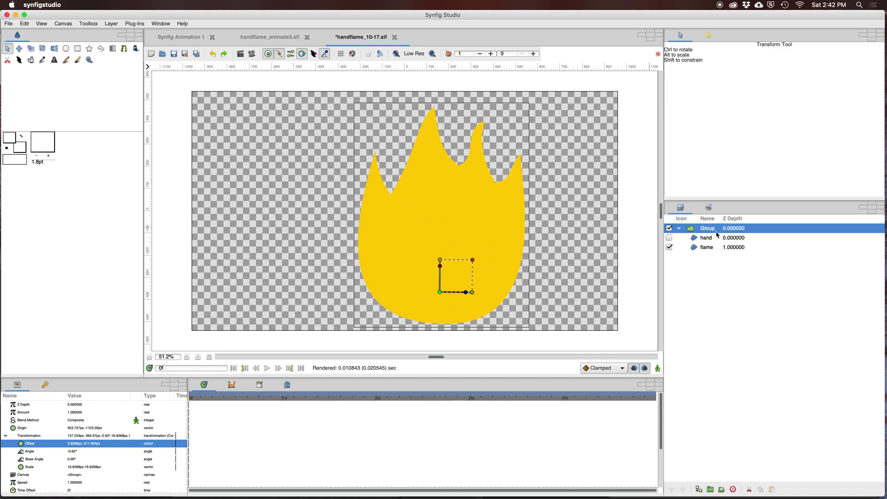
mouse_move(704, 249)
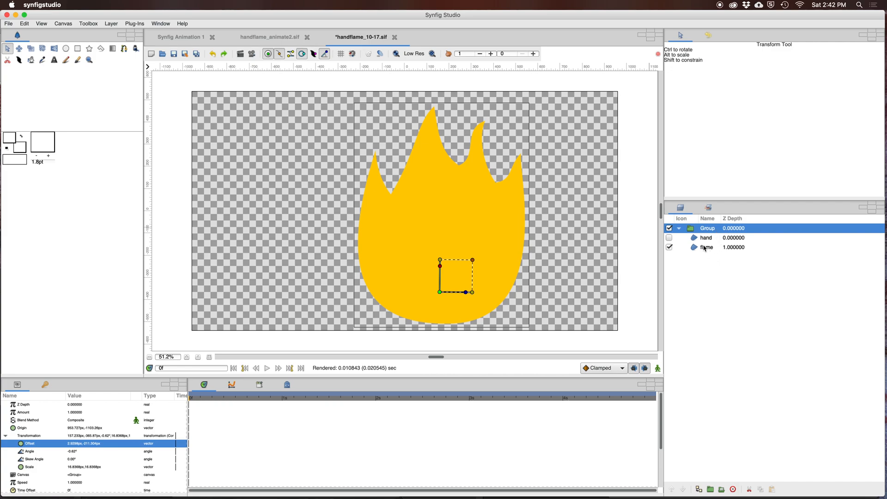
click(705, 247)
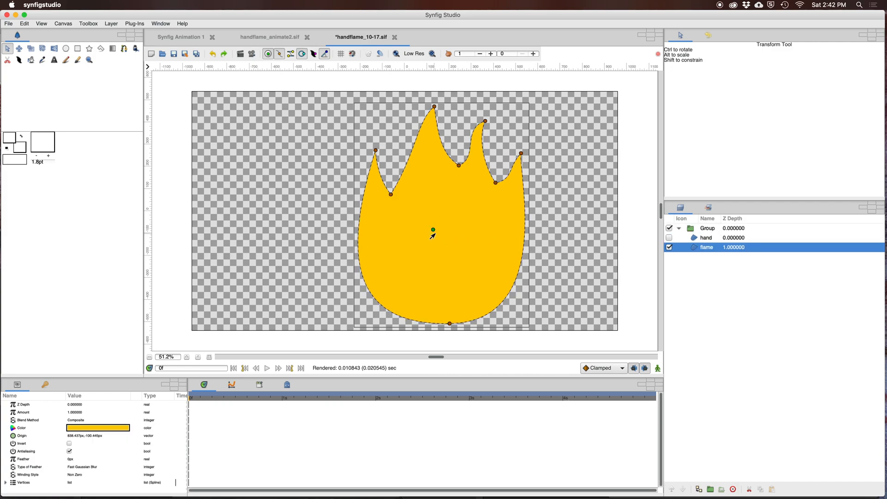
Step: Nudge the flame left and back to centre by its origin, then reselect the Group
drag(433, 229, 395, 233)
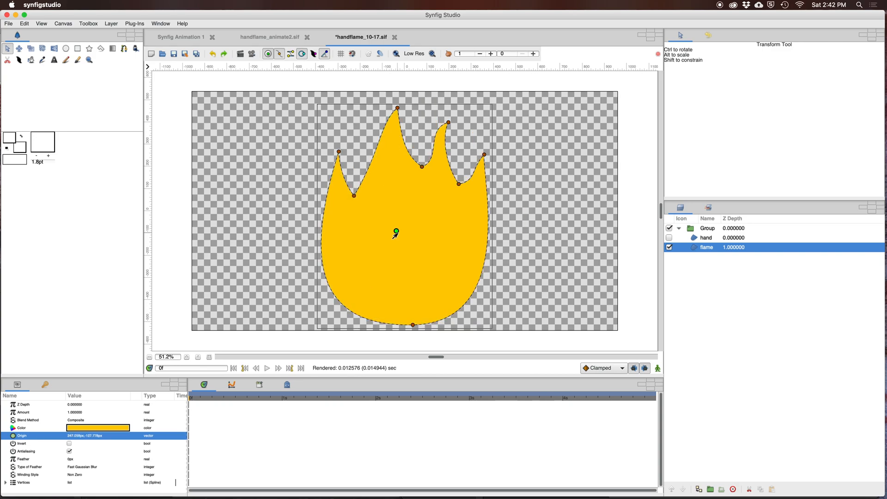
drag(396, 232, 438, 230)
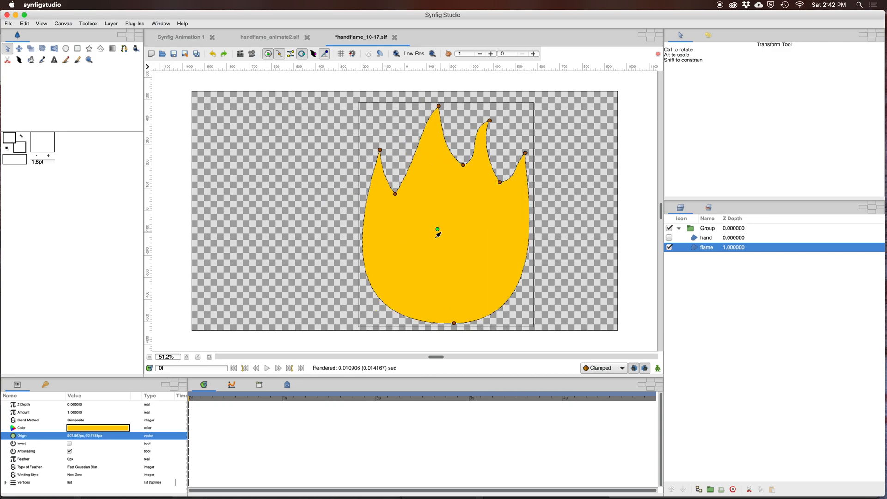
mouse_move(475, 172)
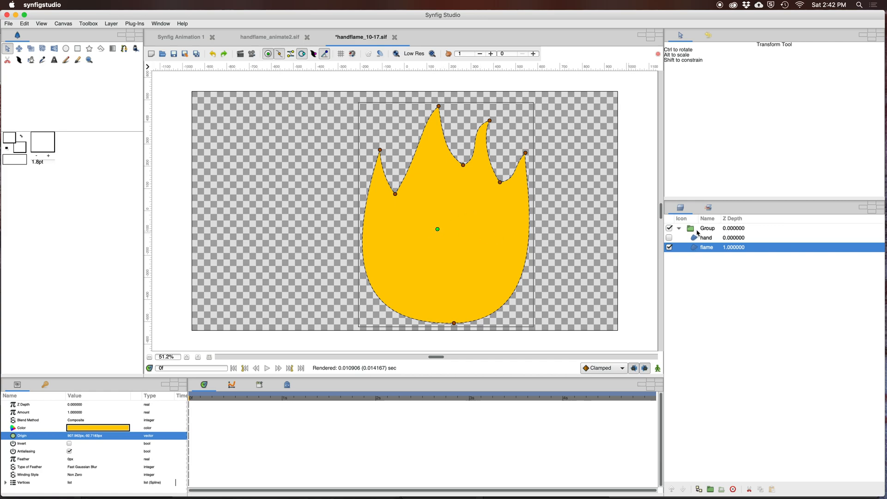
click(708, 227)
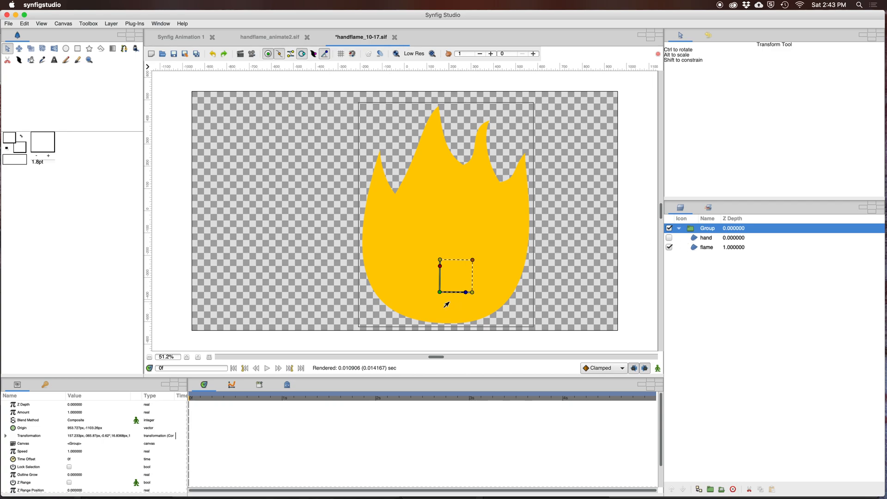
mouse_move(467, 294)
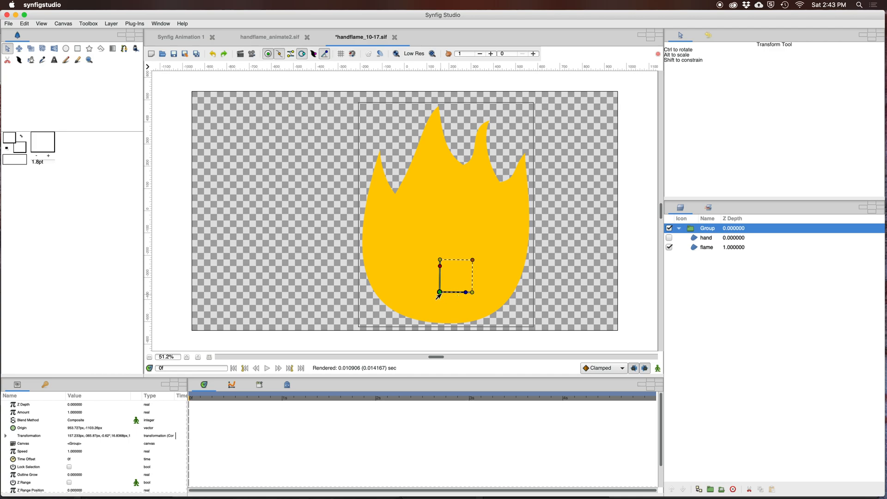
mouse_move(440, 292)
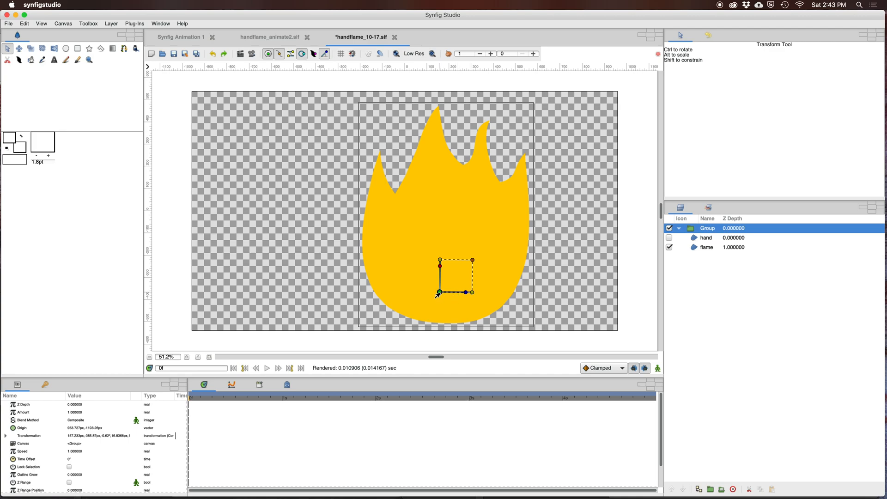
mouse_move(464, 305)
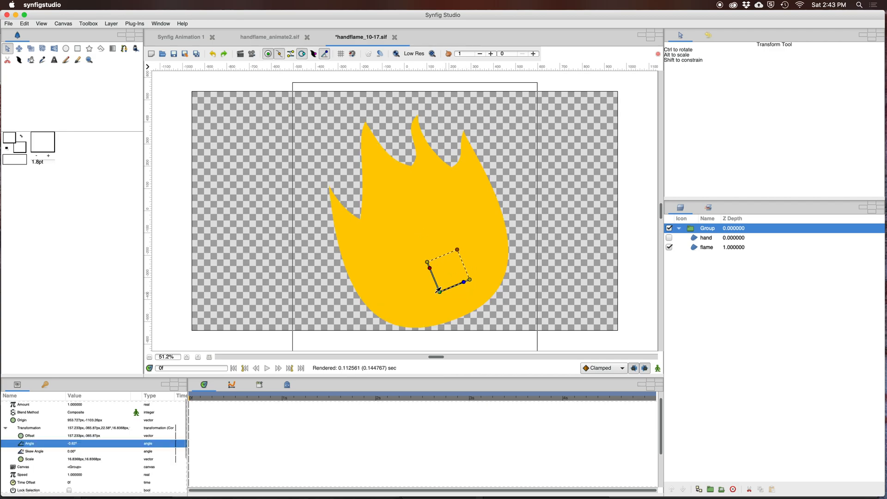
Step: Rotate the flame Group around its lowered pivot and adjust the tilt
drag(464, 282, 463, 302)
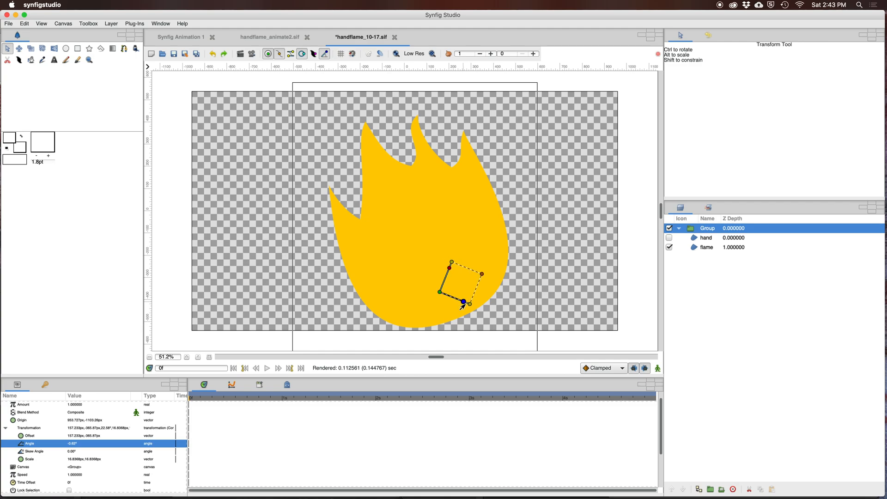
drag(463, 303, 465, 303)
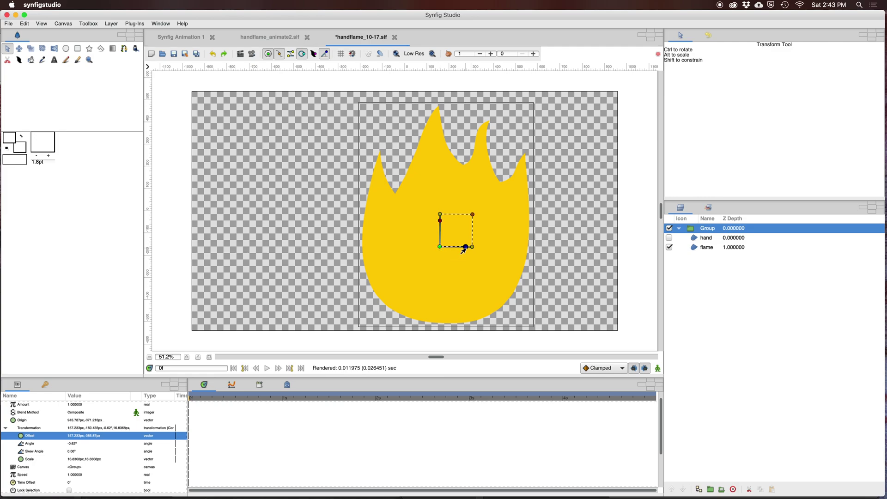
Step: Nudge the flame Group slightly upward with its offset duck
drag(460, 246, 467, 233)
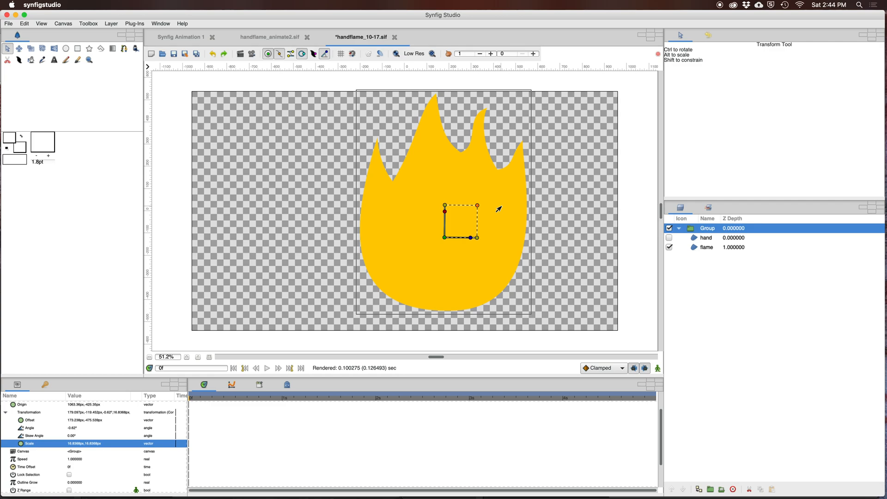
mouse_move(477, 210)
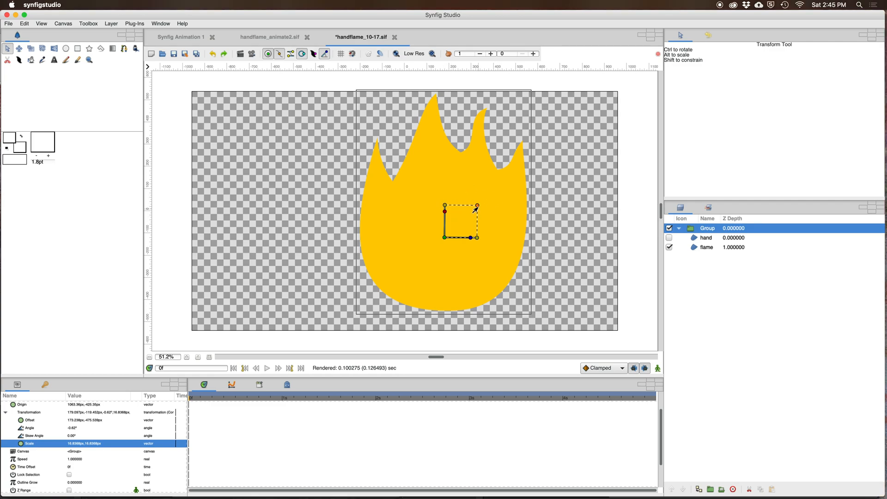
mouse_move(472, 219)
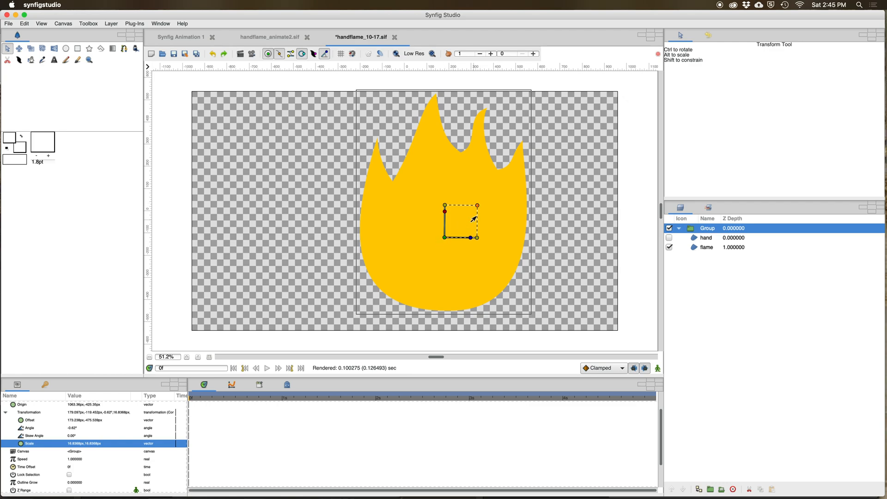